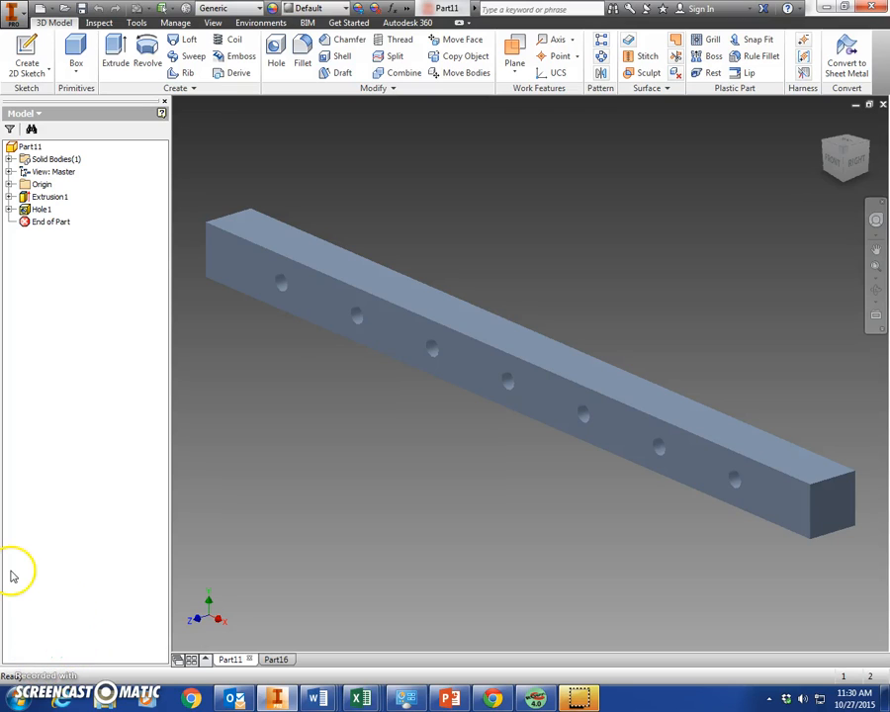
mouse_move(8, 571)
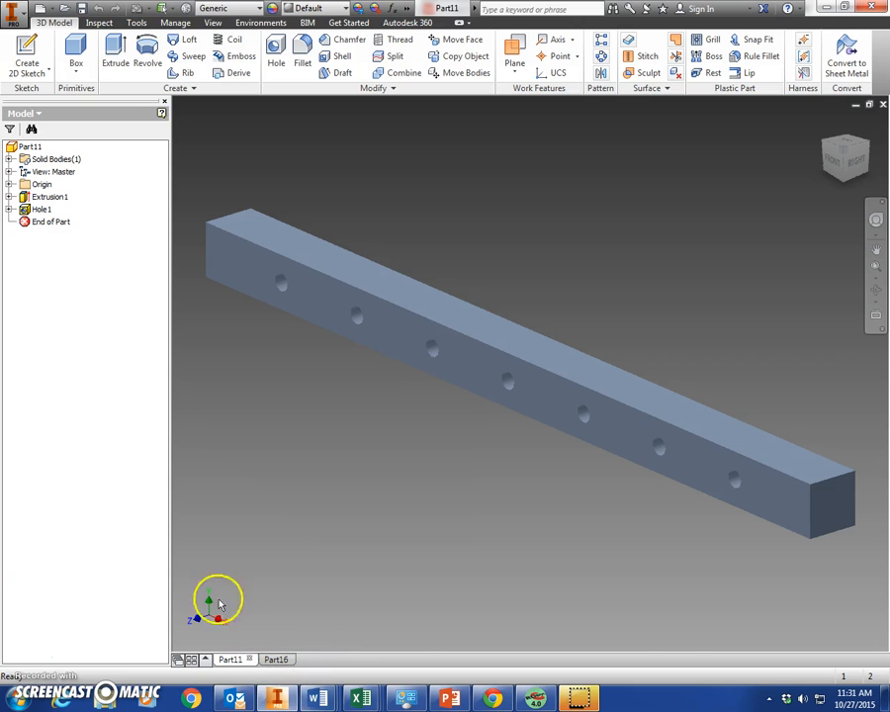
mouse_move(567, 319)
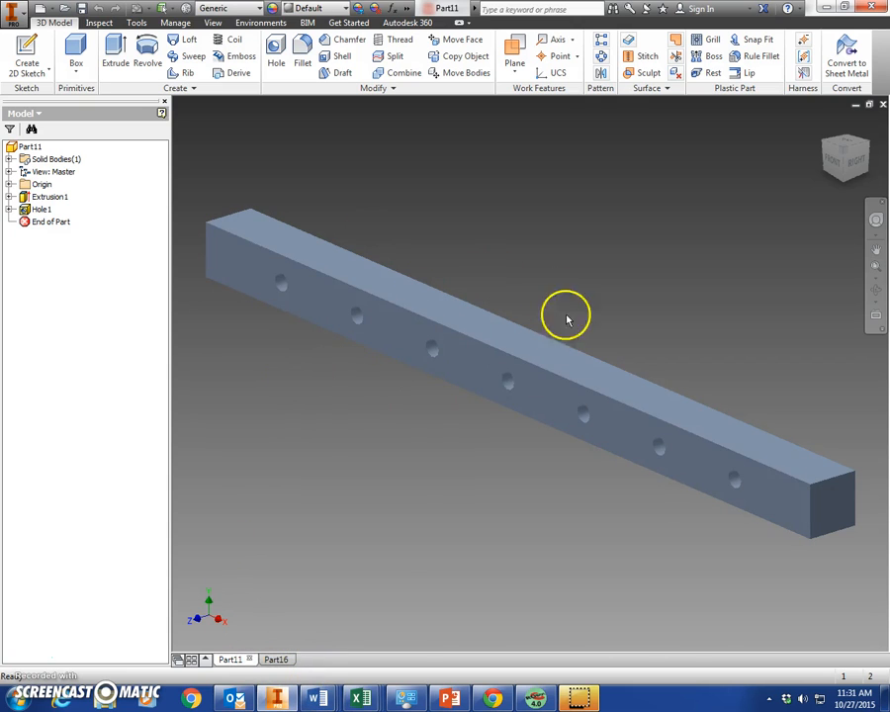
mouse_move(194, 195)
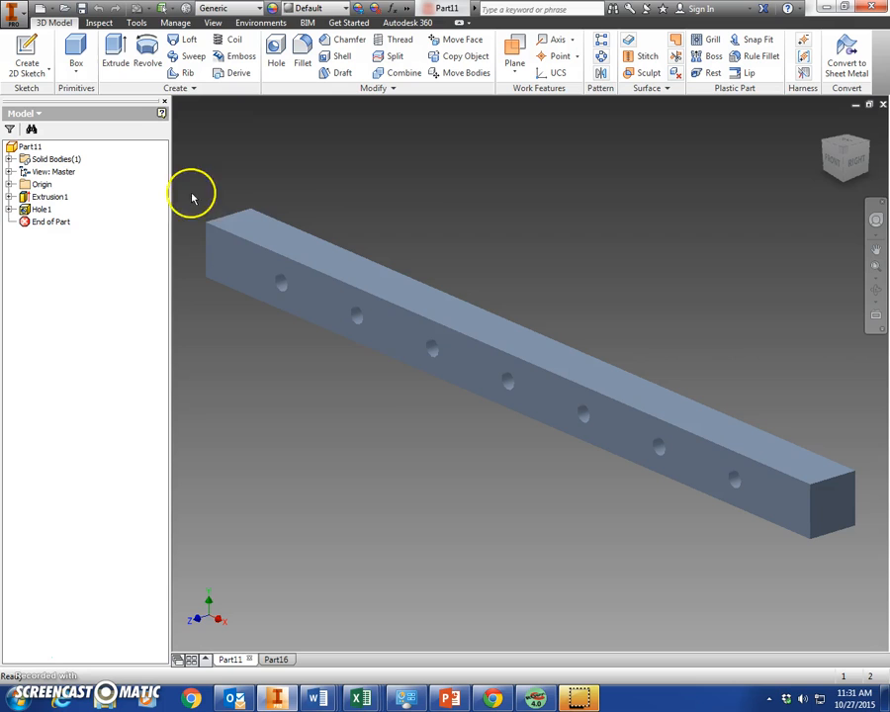
Create a new part file from the Standard (in).ipt template
click(14, 8)
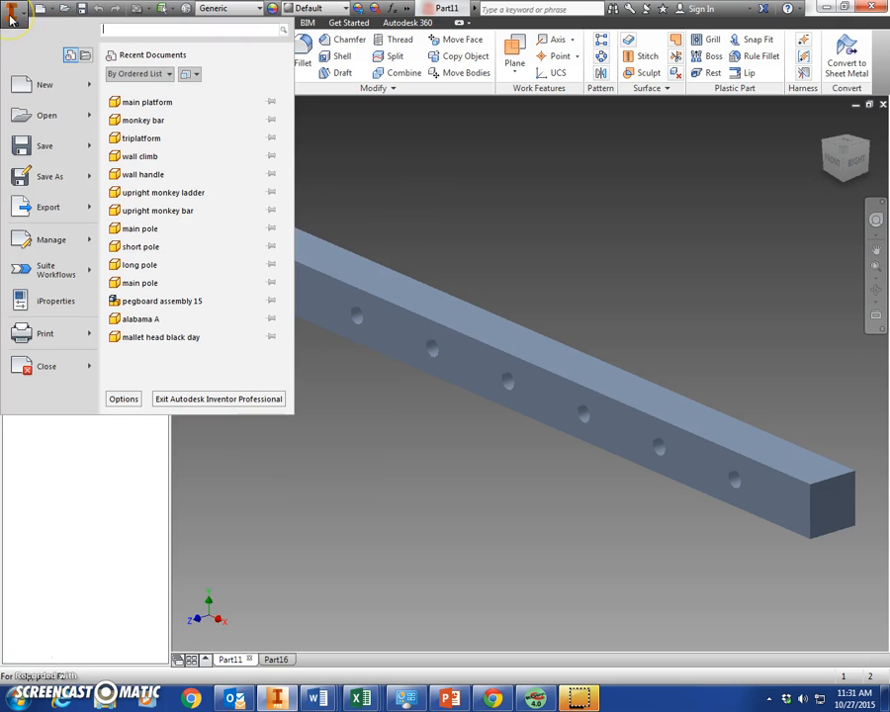
click(44, 84)
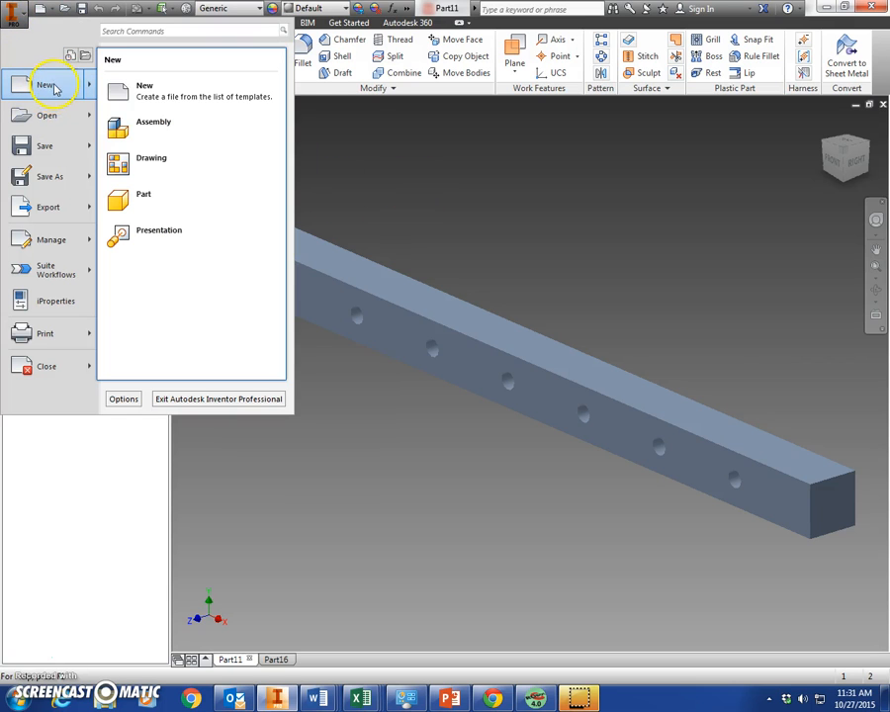
click(144, 89)
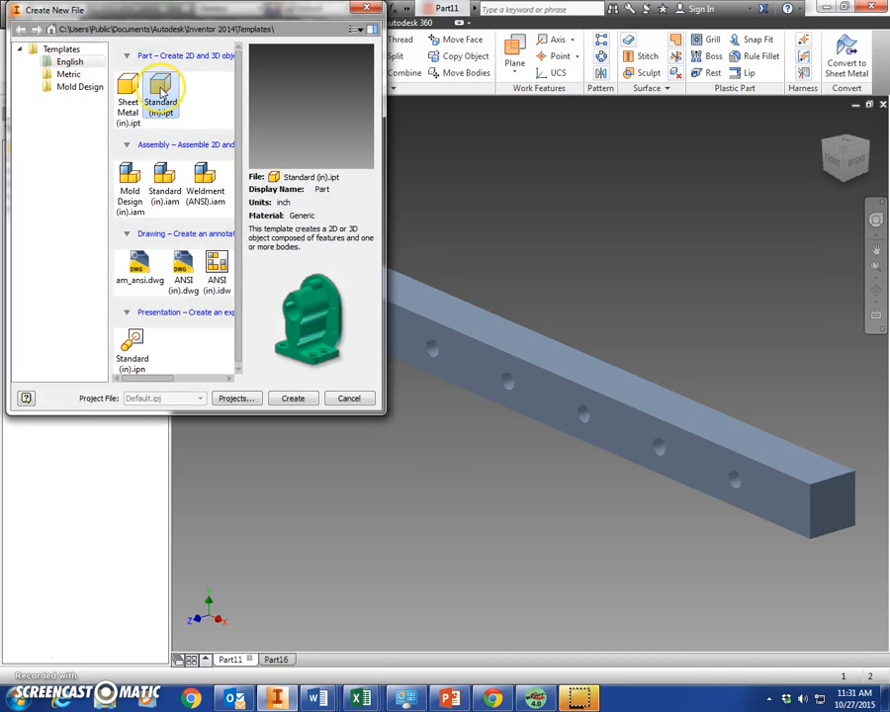
click(292, 398)
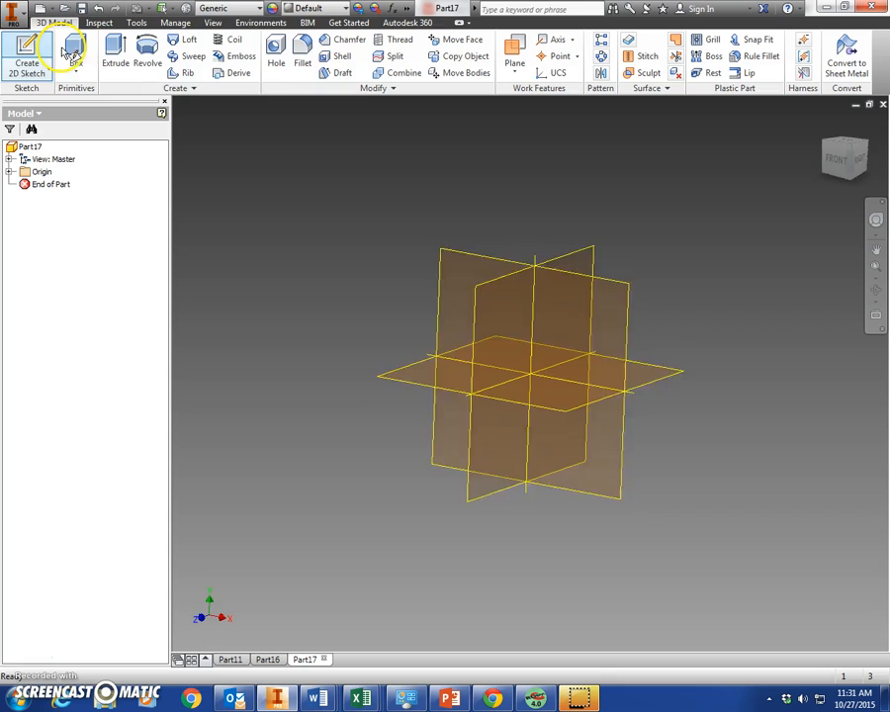
Sketch a 96 x 6 inch rectangle on the front plane and finish the sketch
click(27, 50)
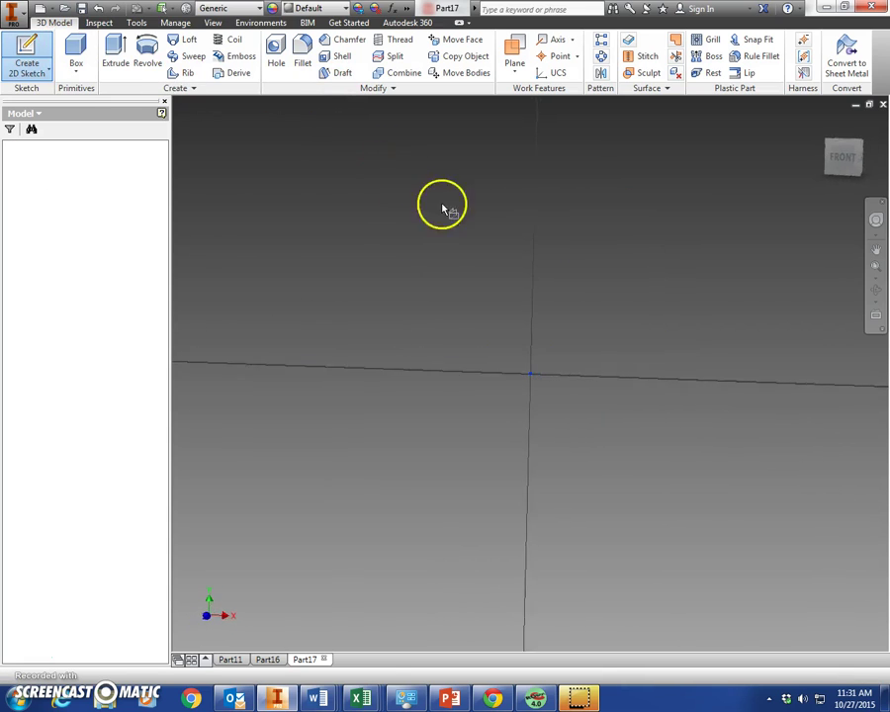
click(27, 56)
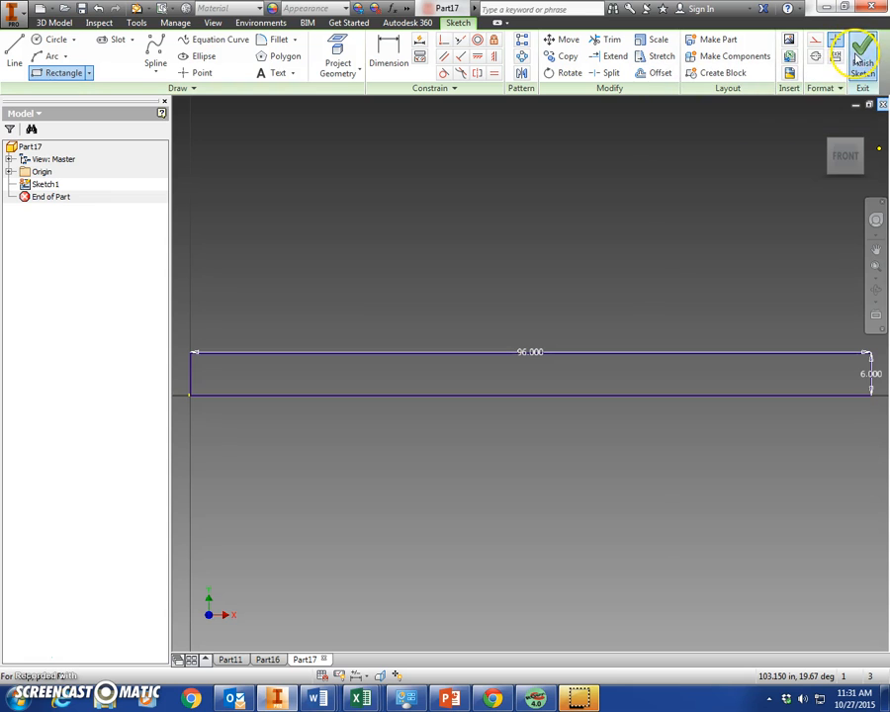
click(861, 54)
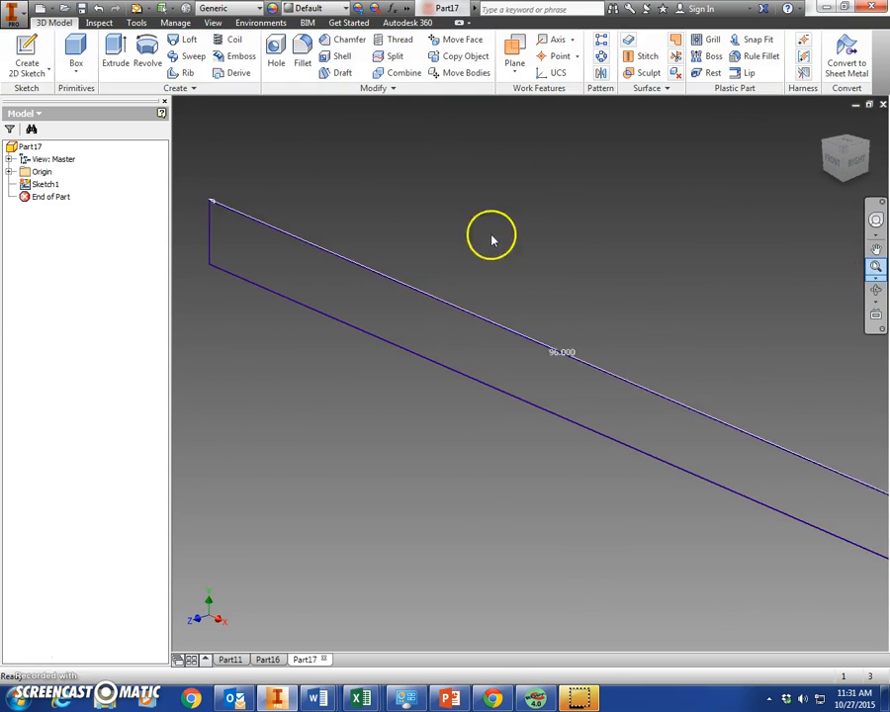
Extrude the rectangle profile 6 inches into a solid bar
click(115, 54)
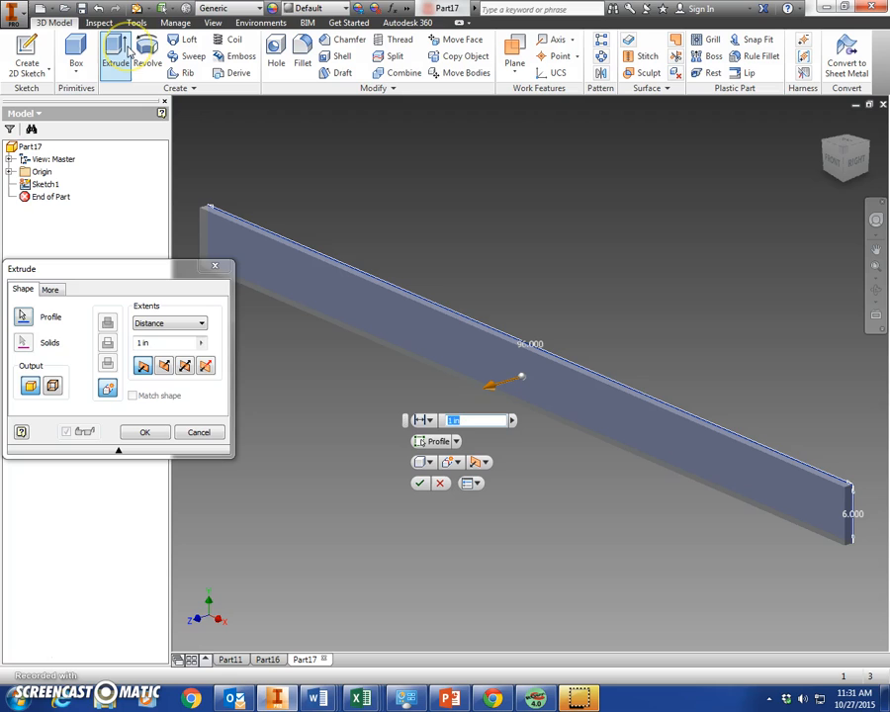
text(6+)
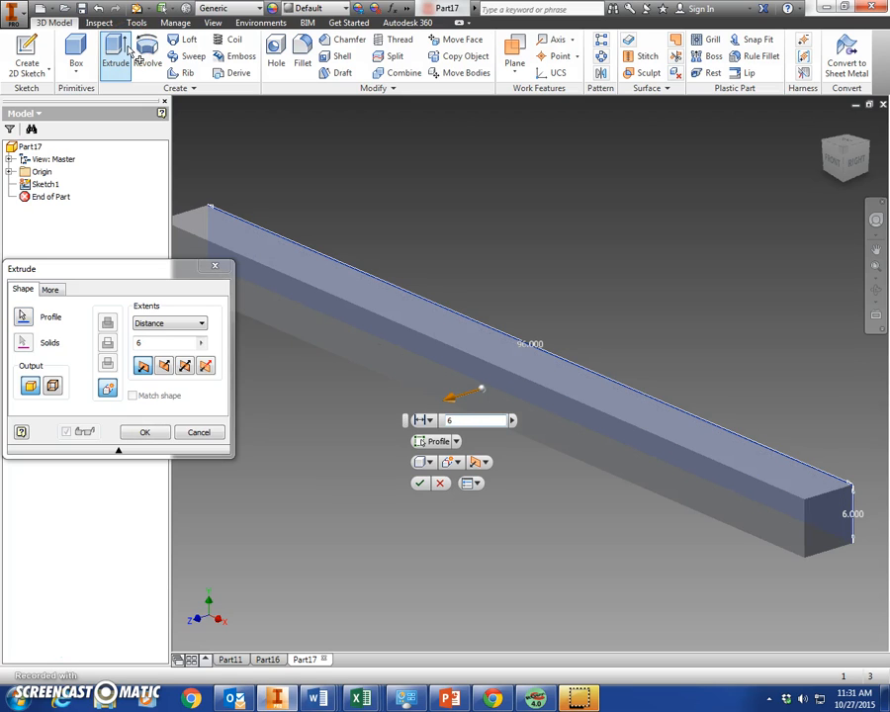
click(145, 432)
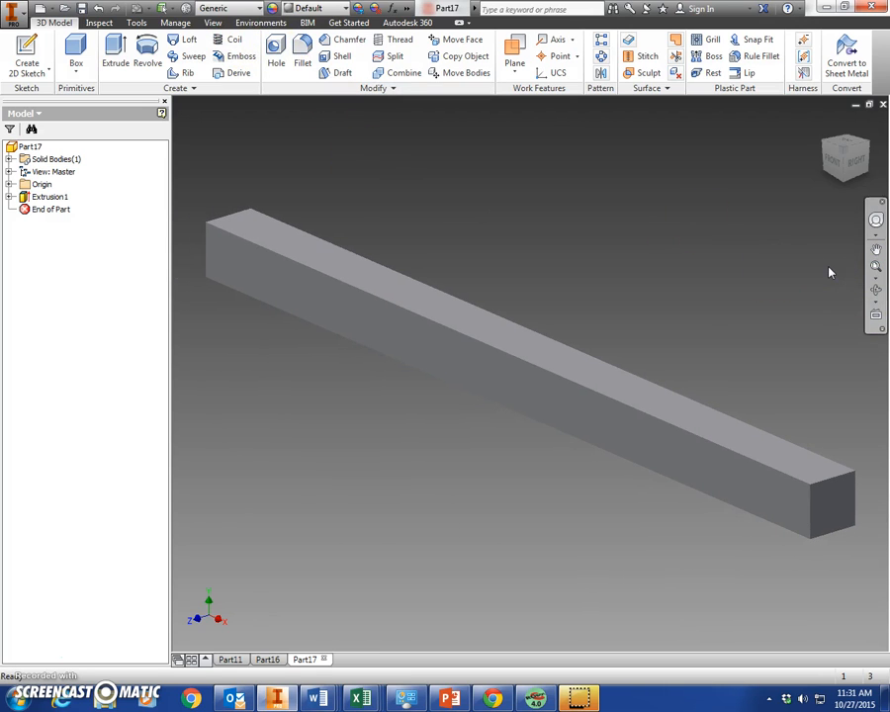
mouse_move(671, 161)
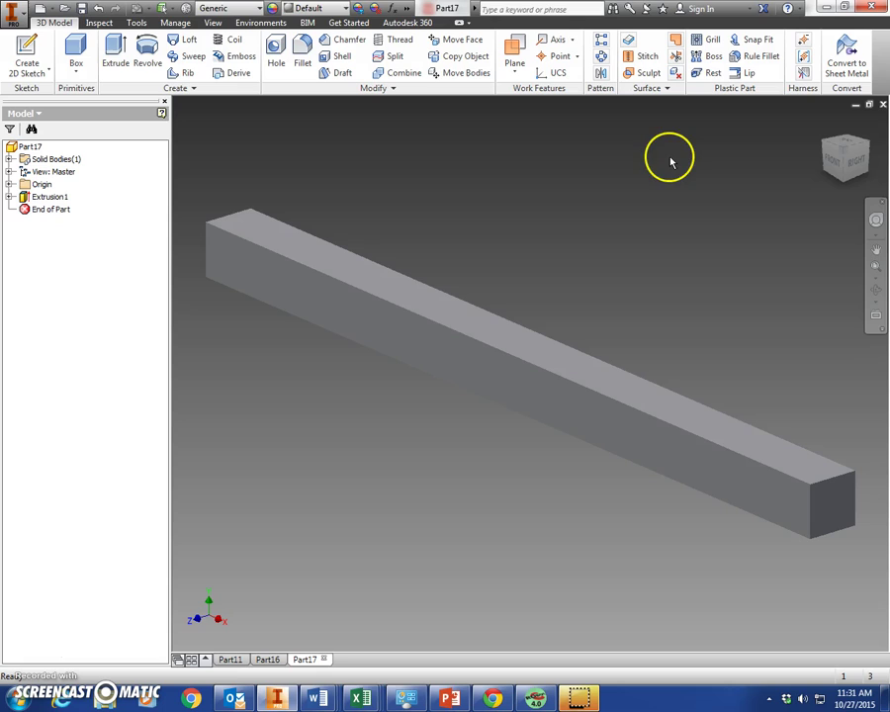
mouse_move(670, 162)
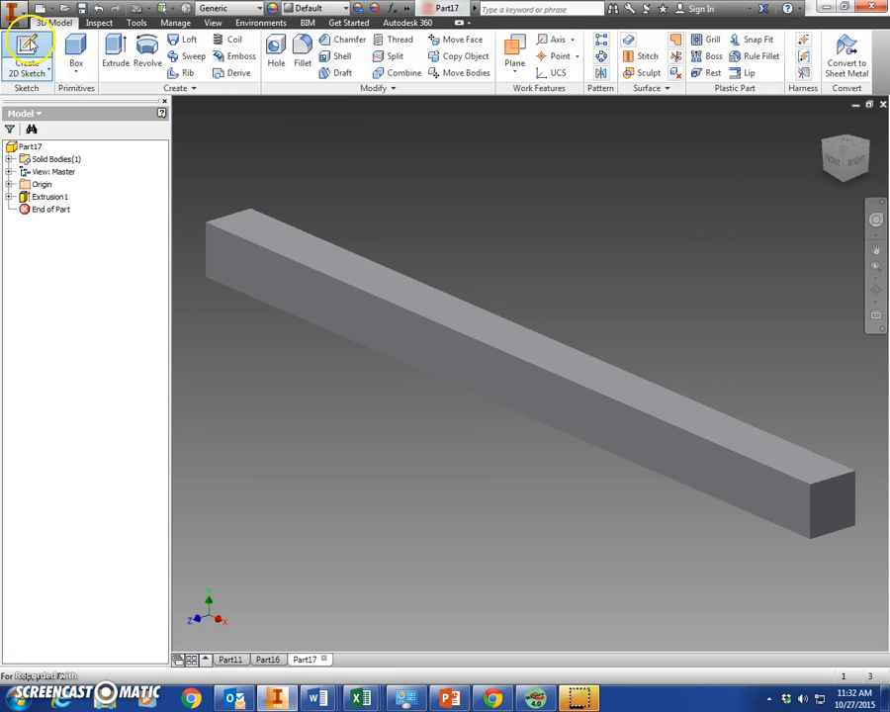
On a new face sketch, place a hole point 12 in along and 3 in up
click(27, 66)
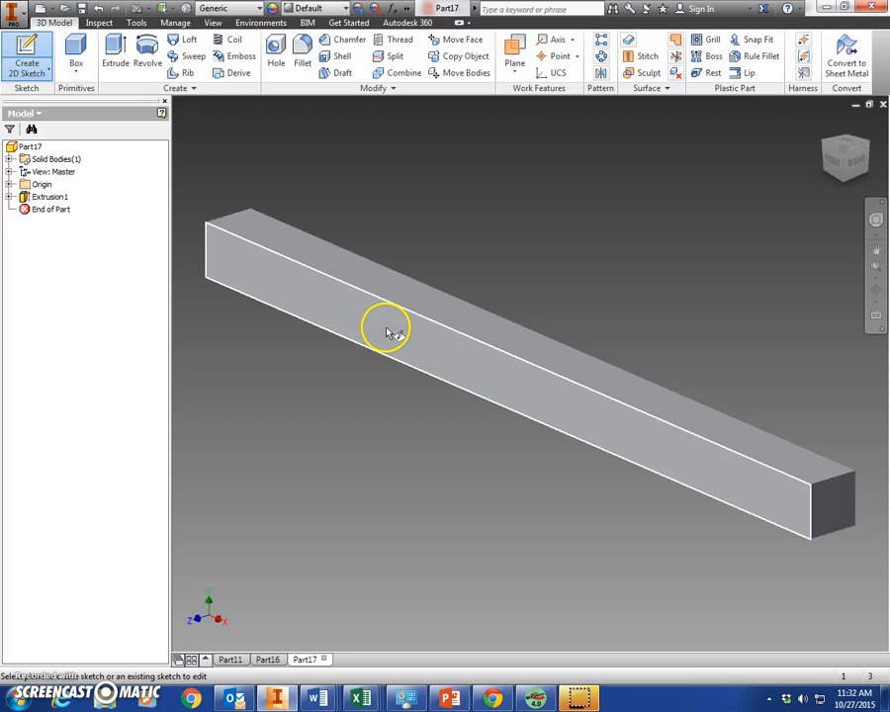
mouse_move(394, 331)
text(1)
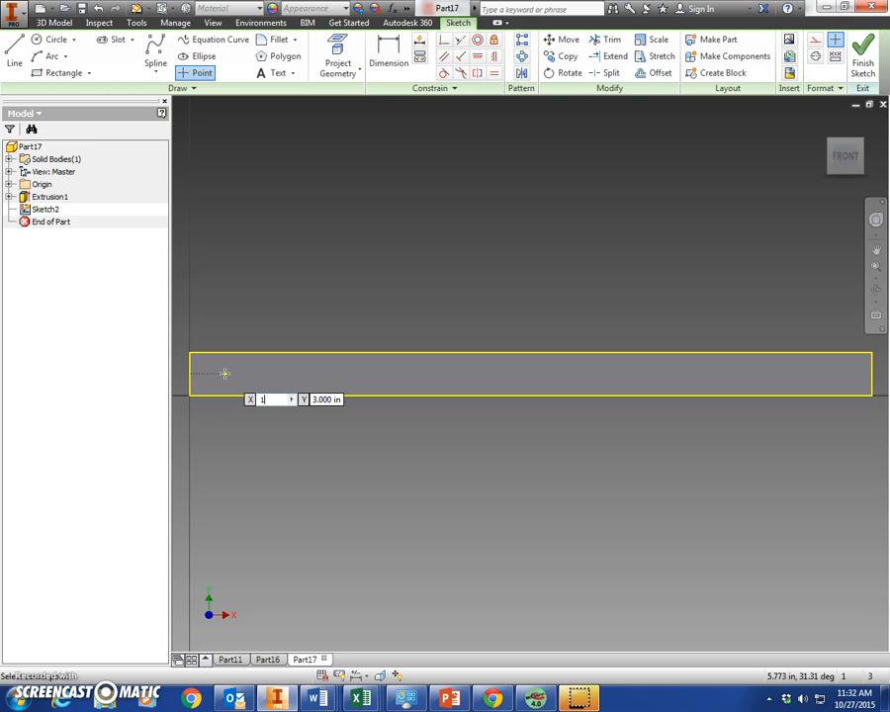
text(2)
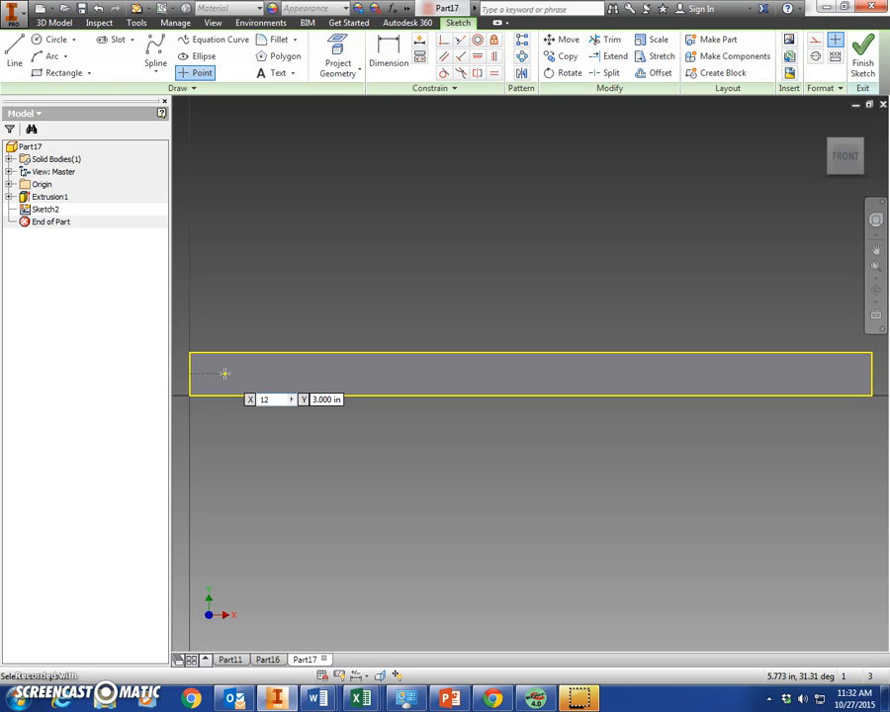
key(Tab)
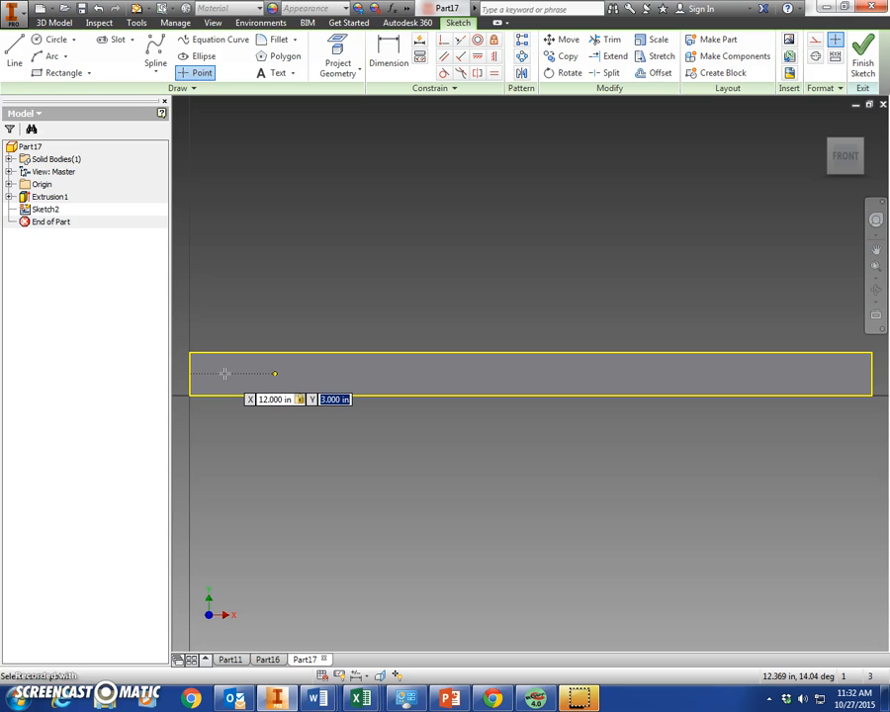
mouse_move(450, 324)
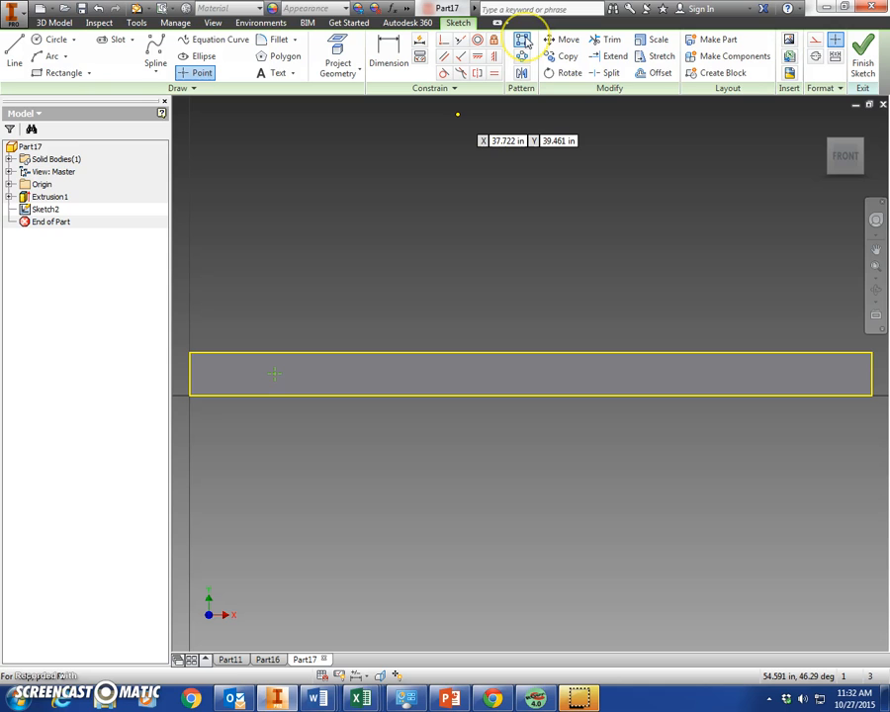
mouse_move(523, 39)
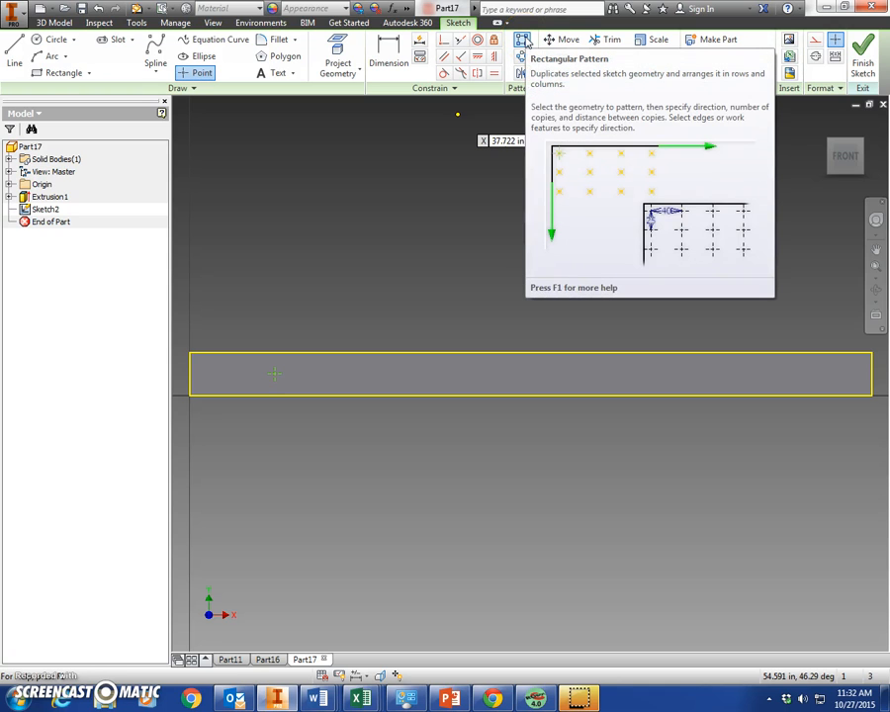
Pattern the point into 7 copies spaced 12 inches apart and finish the sketch
click(523, 39)
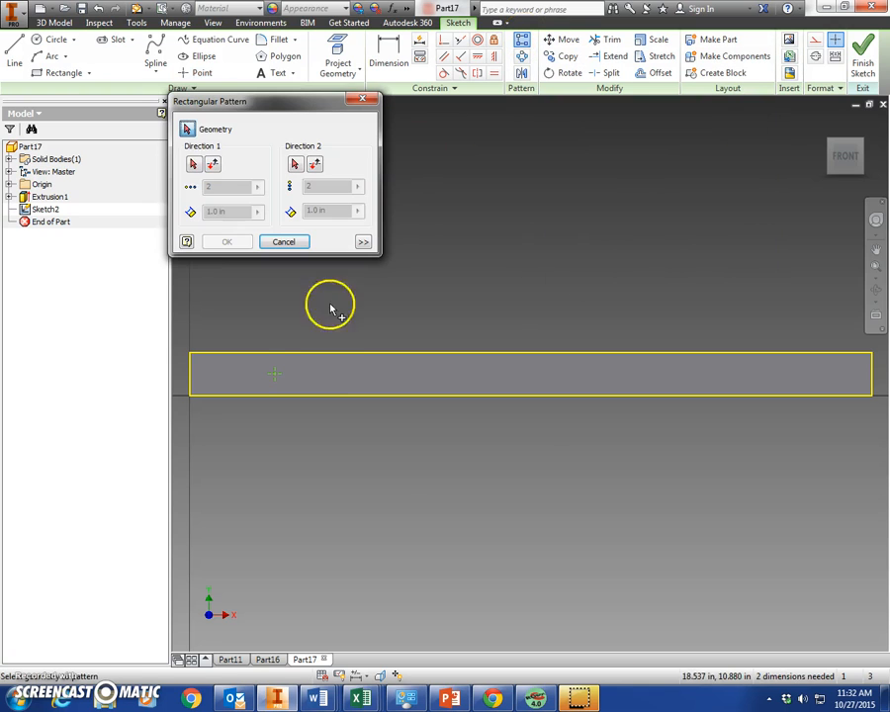
mouse_move(278, 378)
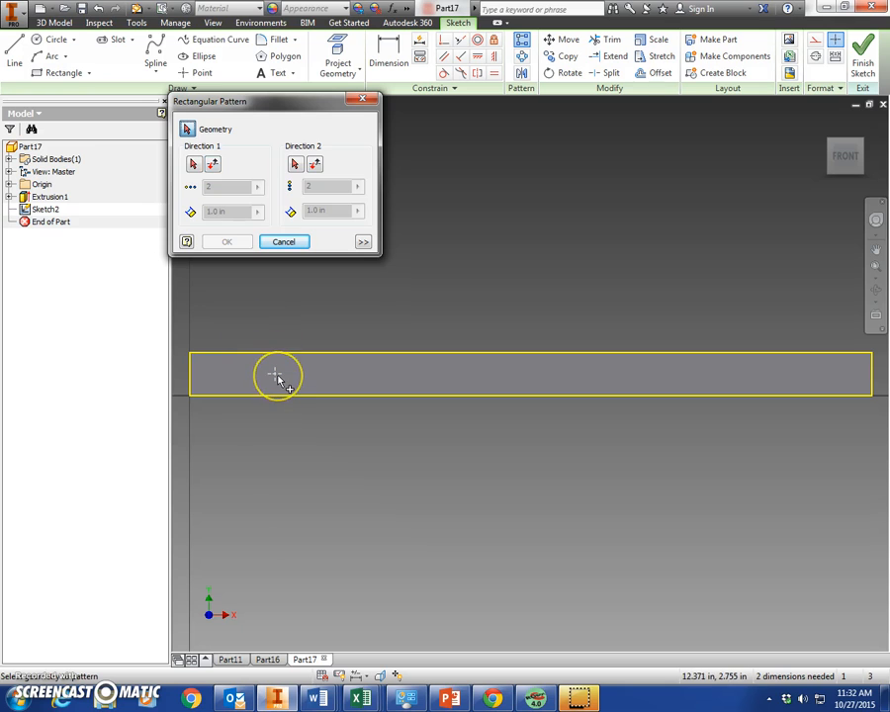
click(212, 163)
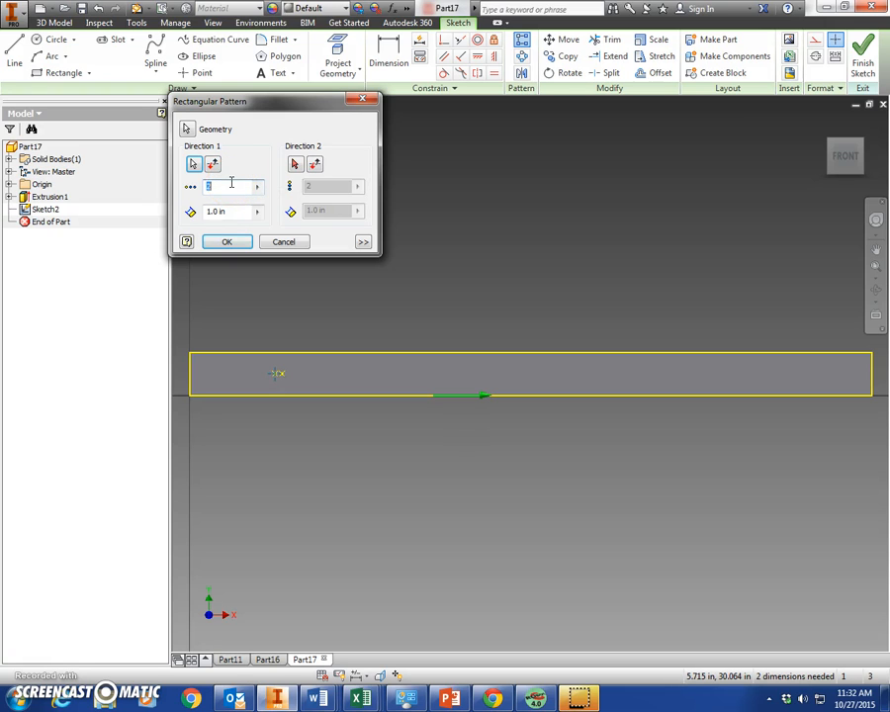
text(7)
click(232, 211)
text(12)
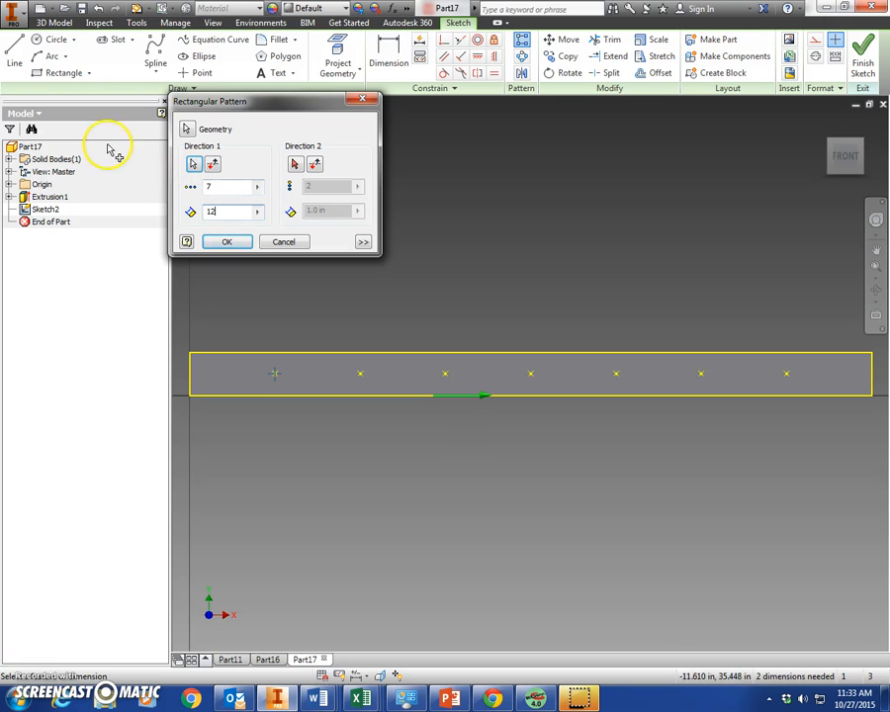
click(227, 241)
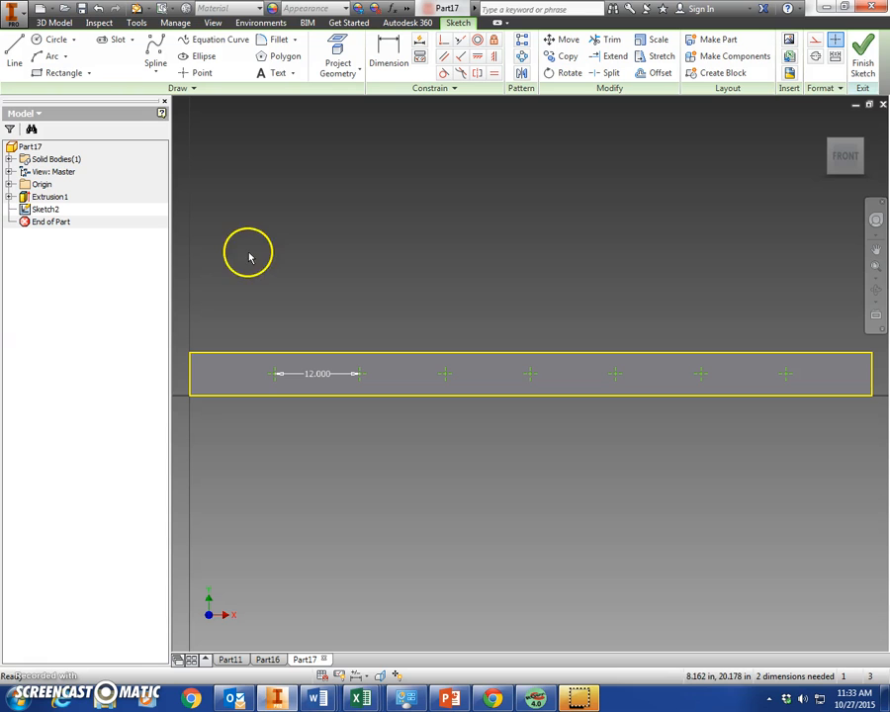
click(862, 47)
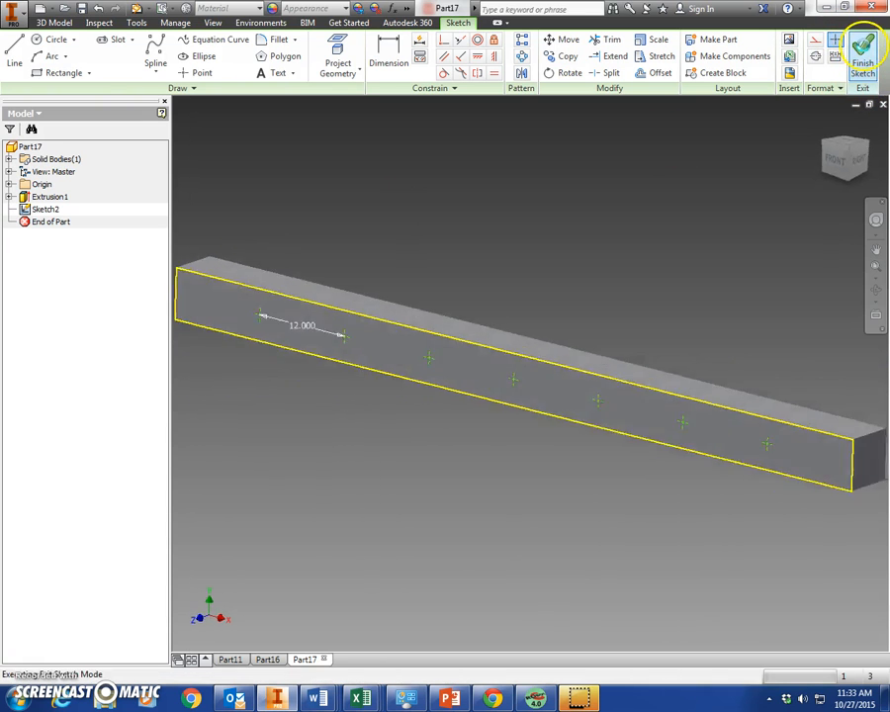
Add a Through All Hole feature at the seven sketched points
click(862, 51)
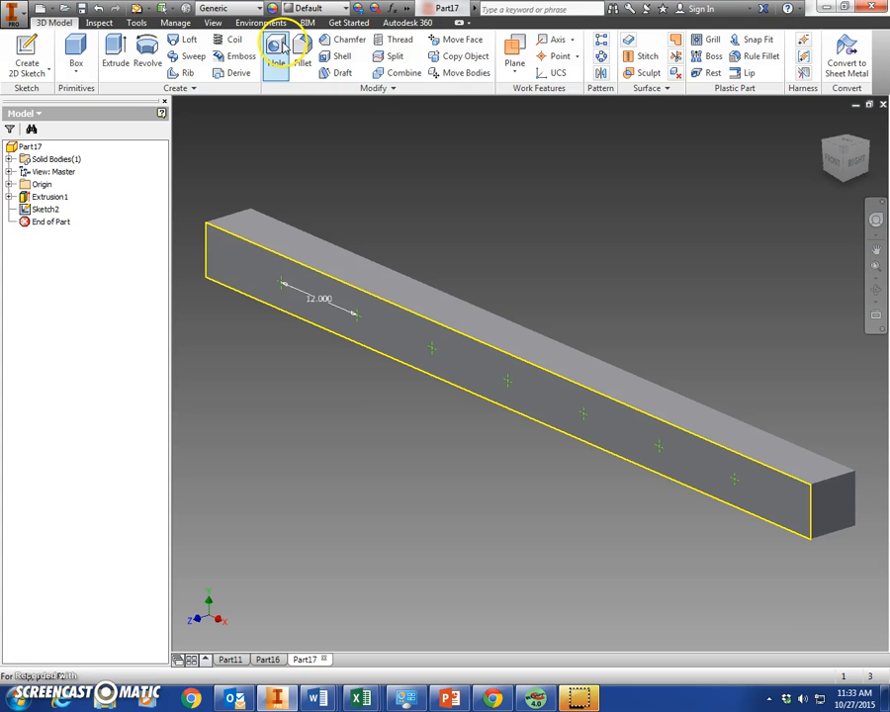
click(274, 52)
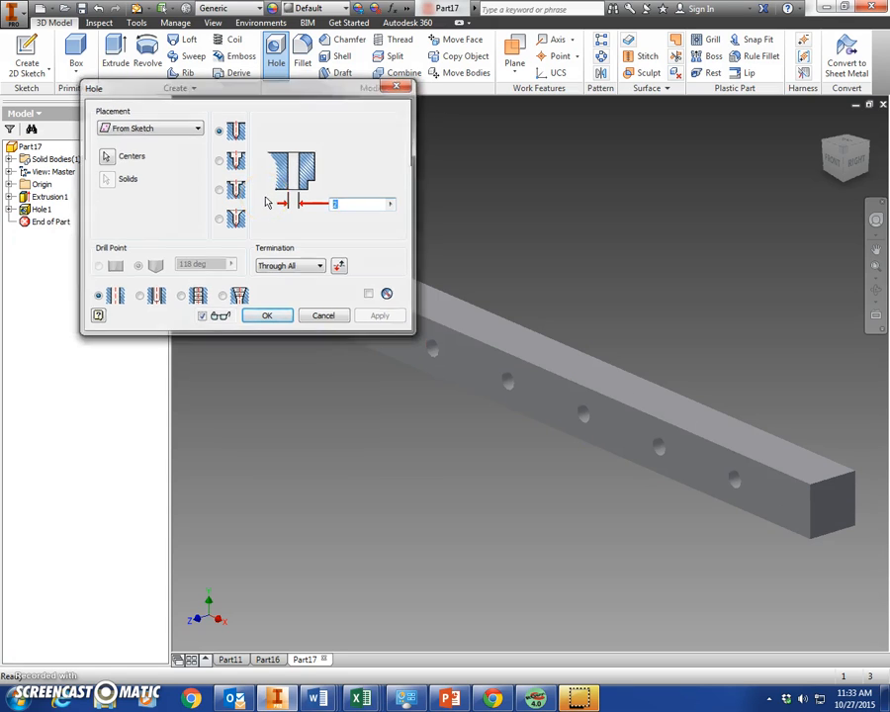
click(266, 314)
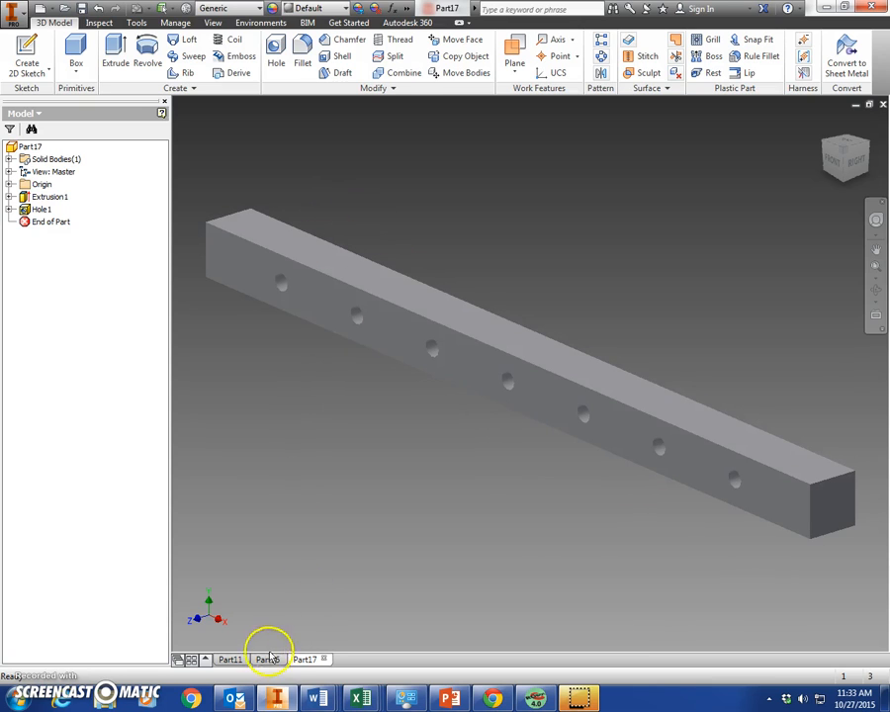
Switch to Part11 and Save As 'monkey bar' in the playground folder
click(228, 659)
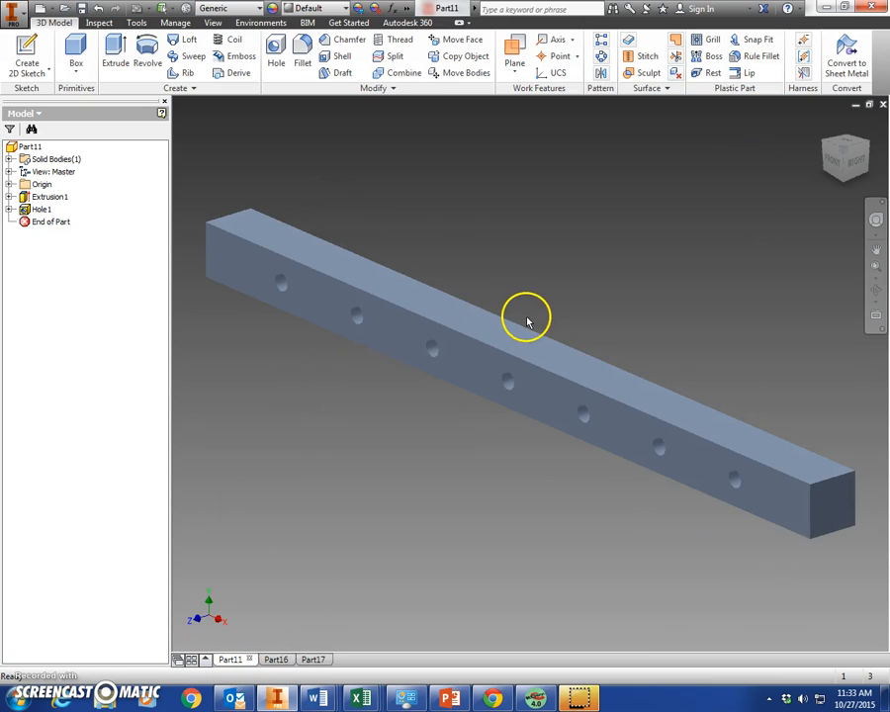
click(15, 9)
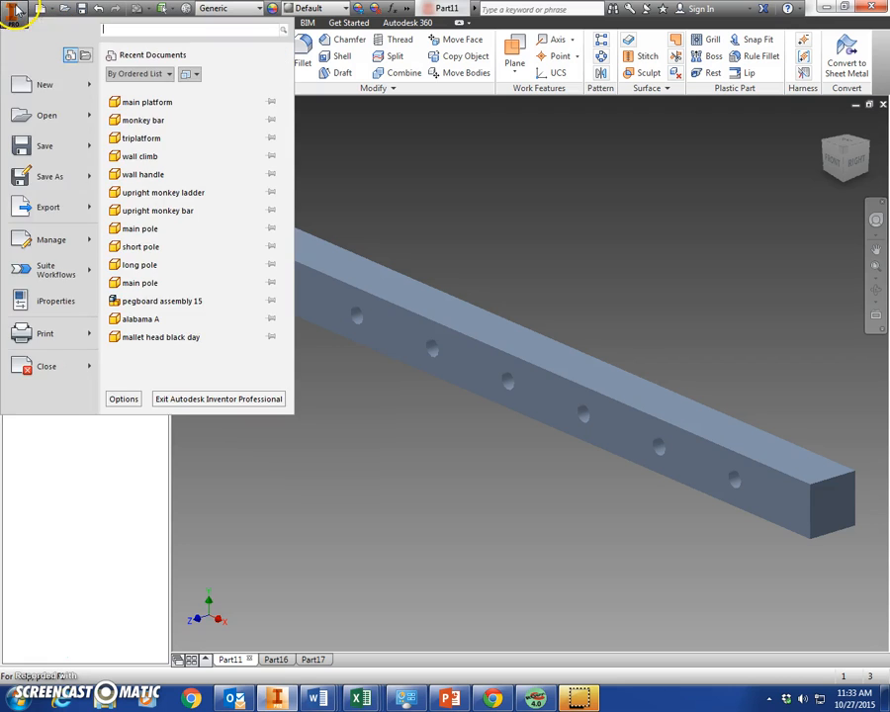
click(49, 176)
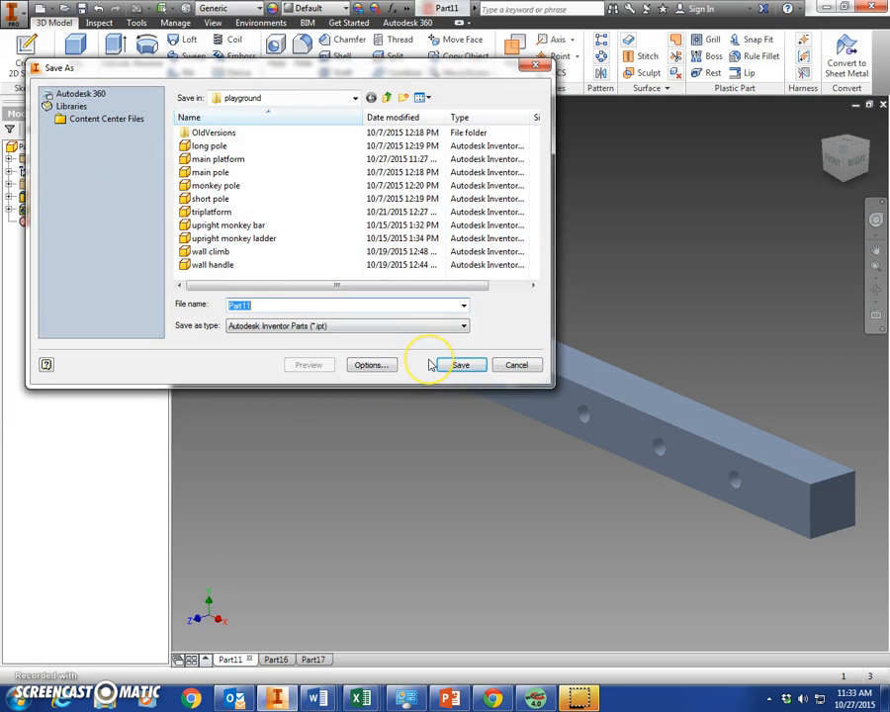
text(monkey bar)
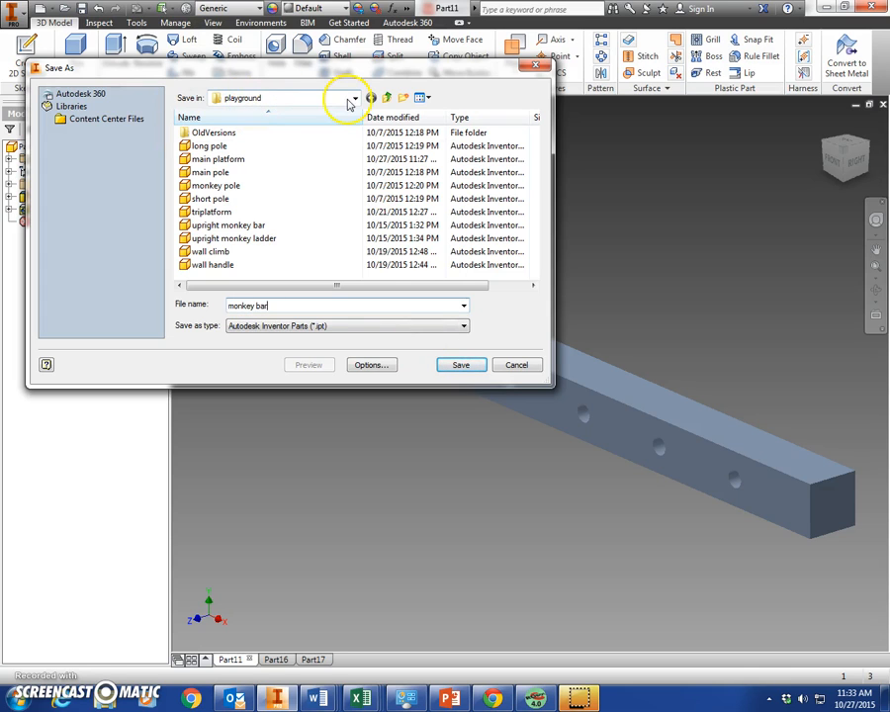
click(354, 97)
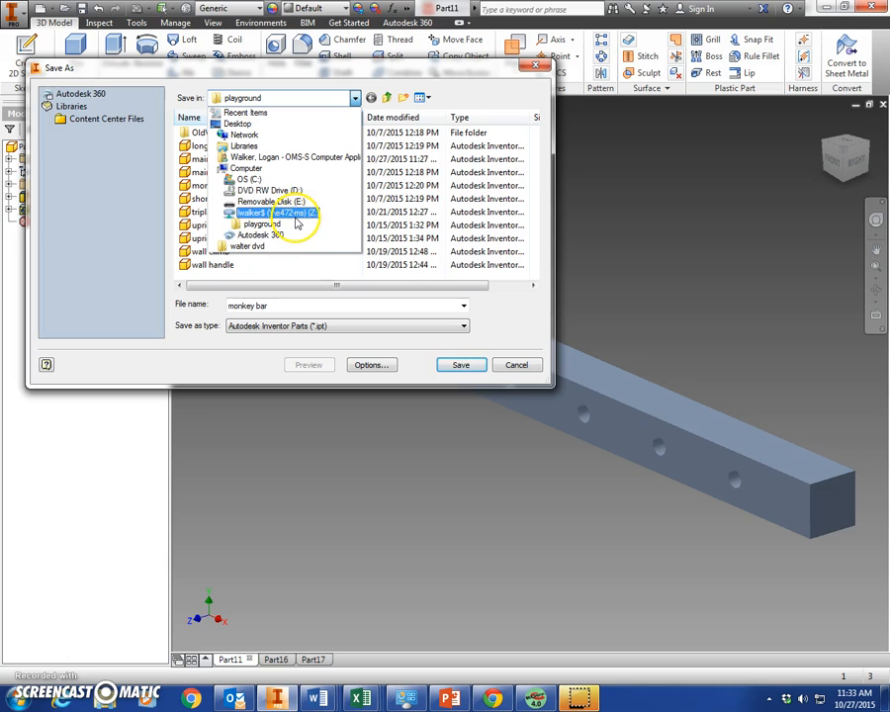
click(261, 223)
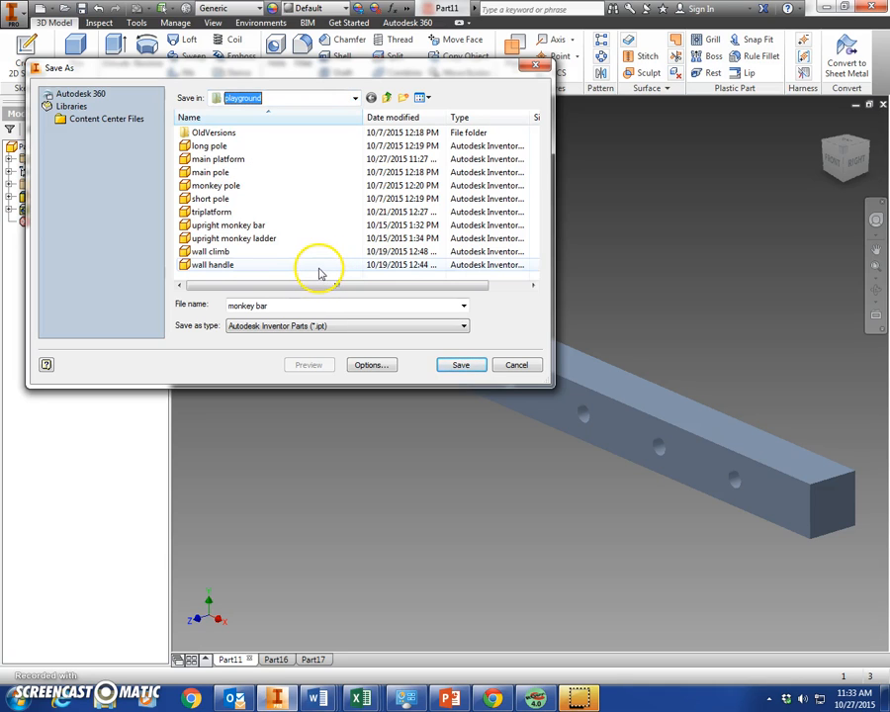